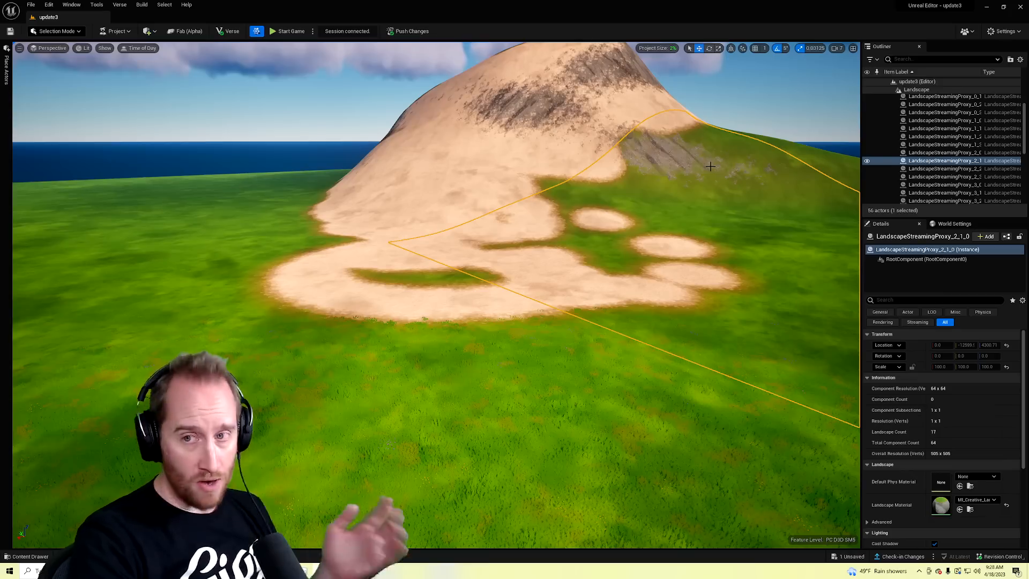
Launch the live session to try the landscape material, then return to editing near the item spawner
left_click(30, 557)
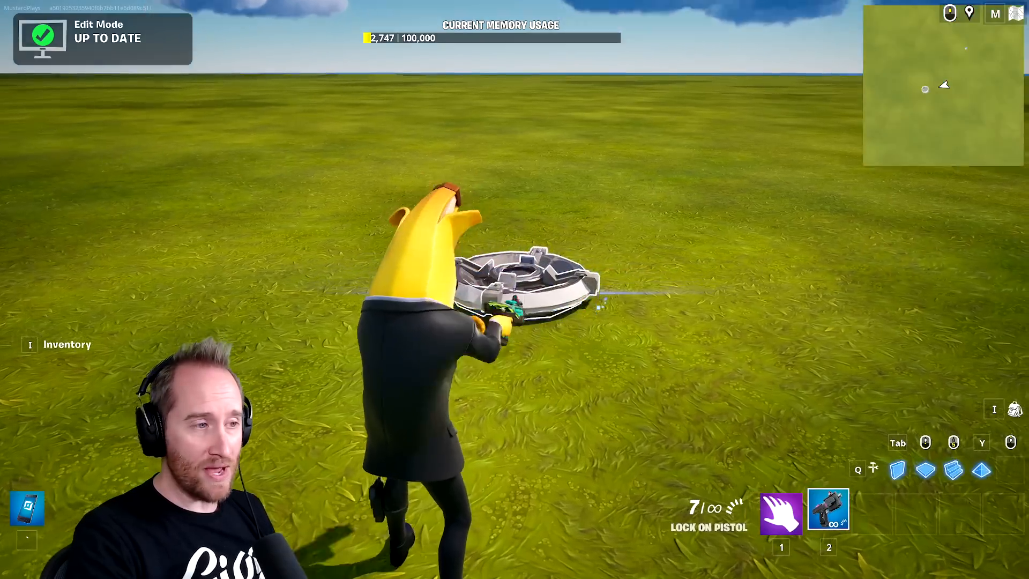
key("i")
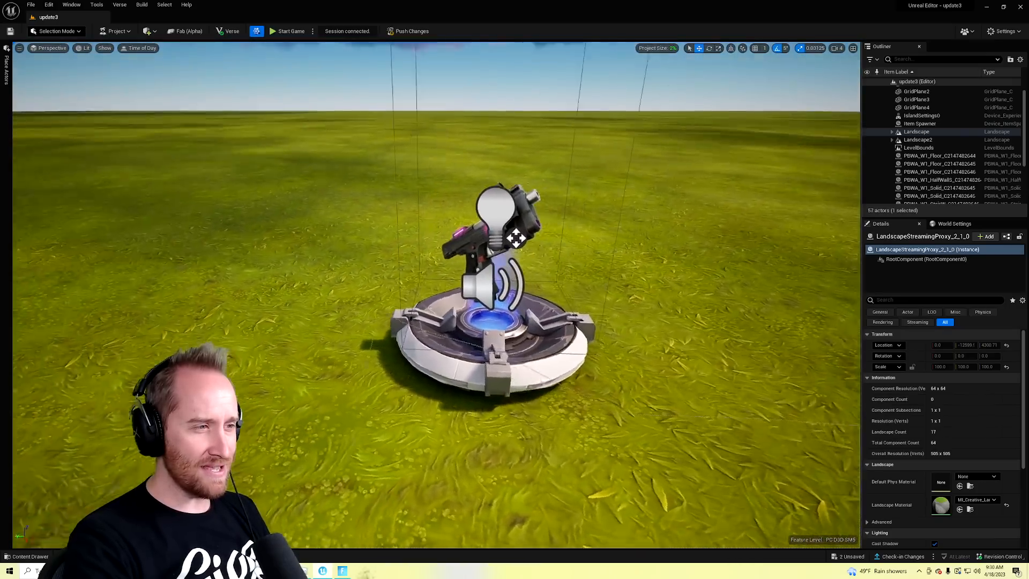
Select a Landscape2 streaming proxy and check its Fortnite landscape material
left_click(290, 31)
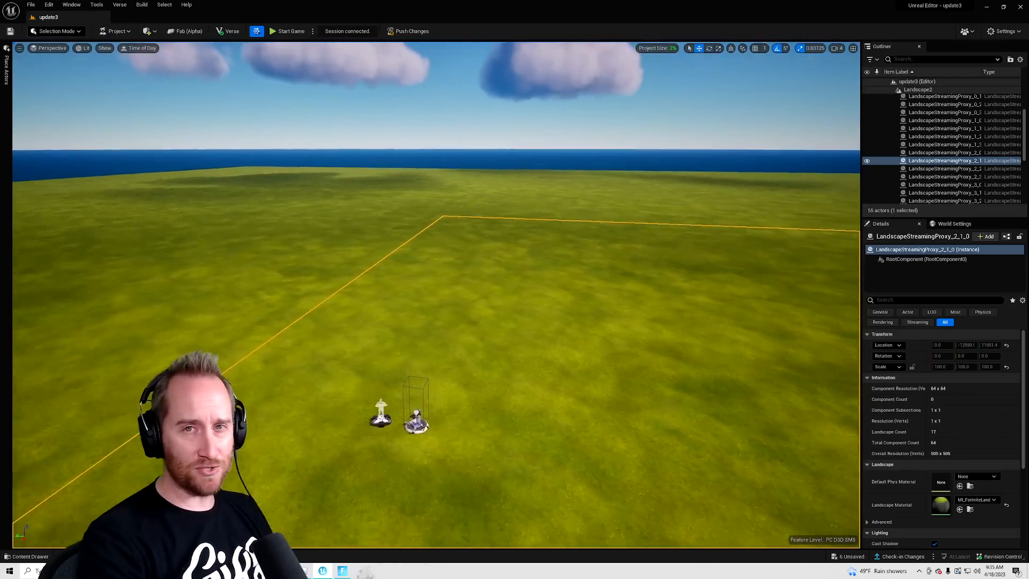
mouse_move(185, 31)
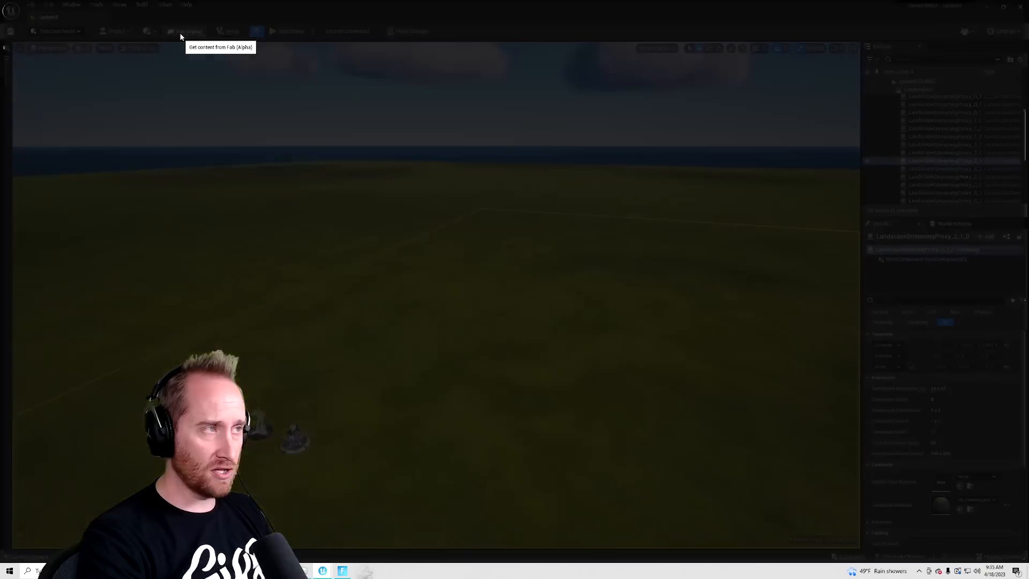
Bring up the Fab (Alpha) content library from the toolbar
left_click(185, 31)
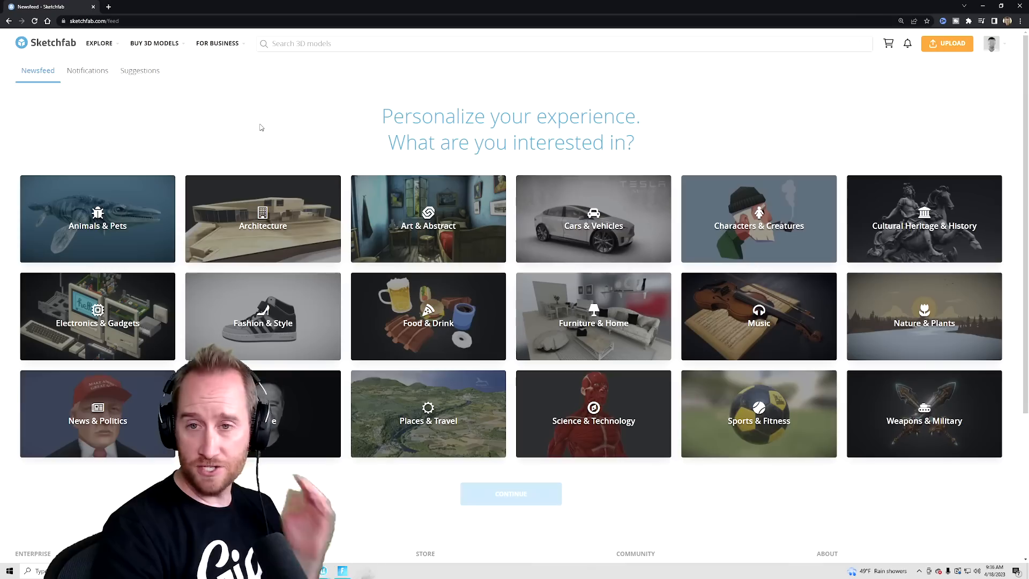
mouse_move(291, 127)
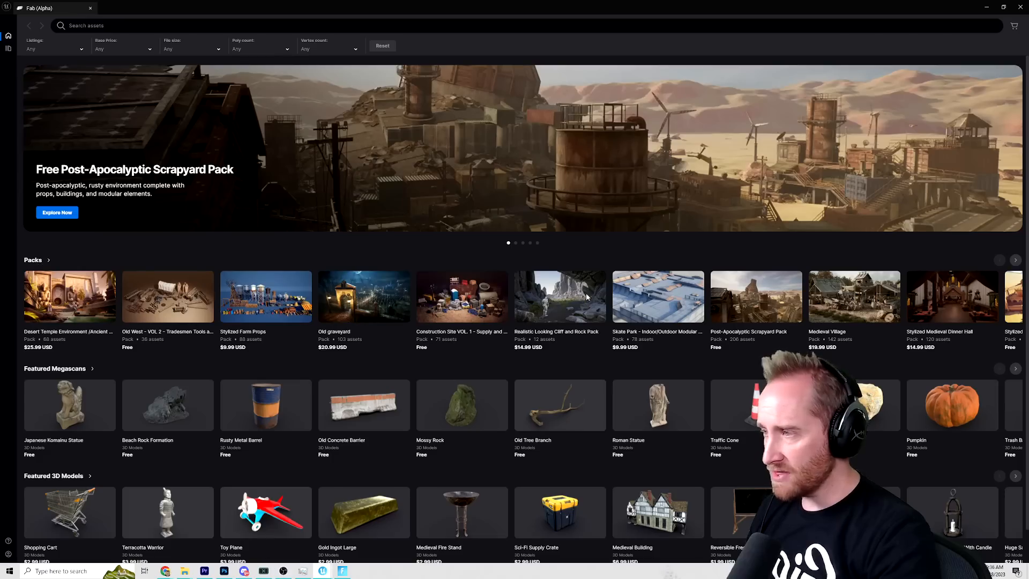
Filter listings to Packs and add the free Old West VOL 2 Tradesmen Tools pack to the project
left_click(55, 48)
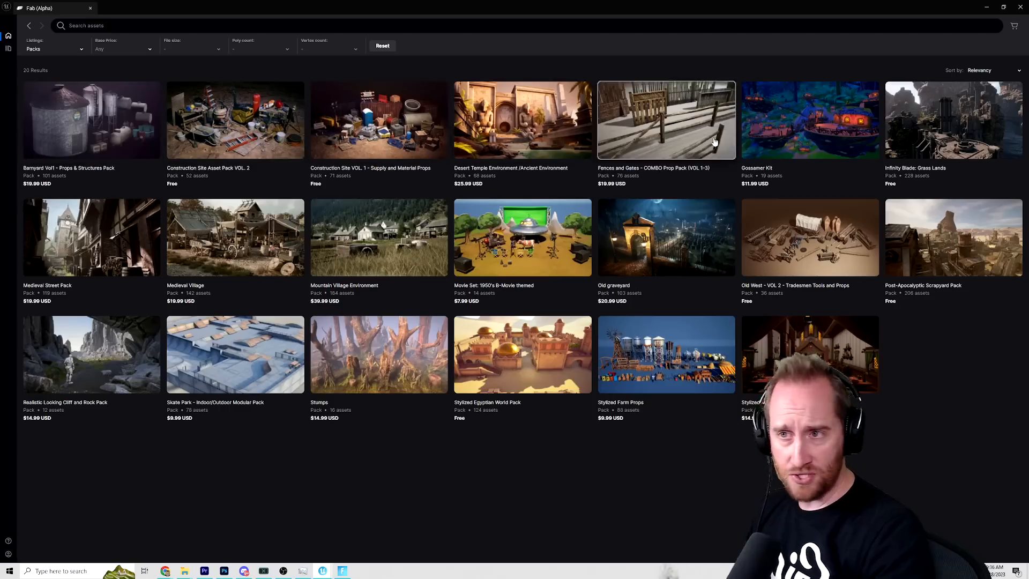
mouse_move(456, 233)
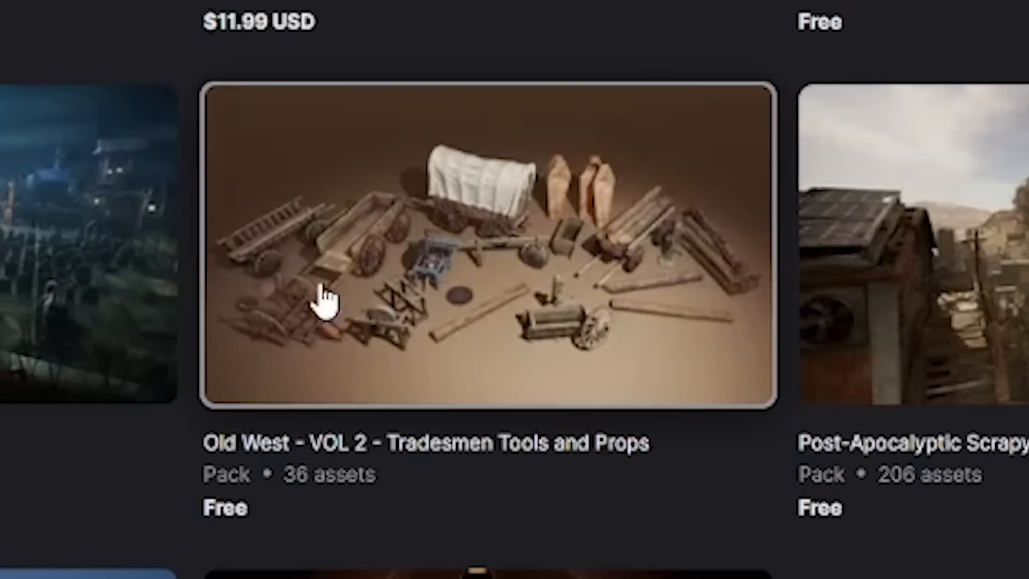
left_click(326, 305)
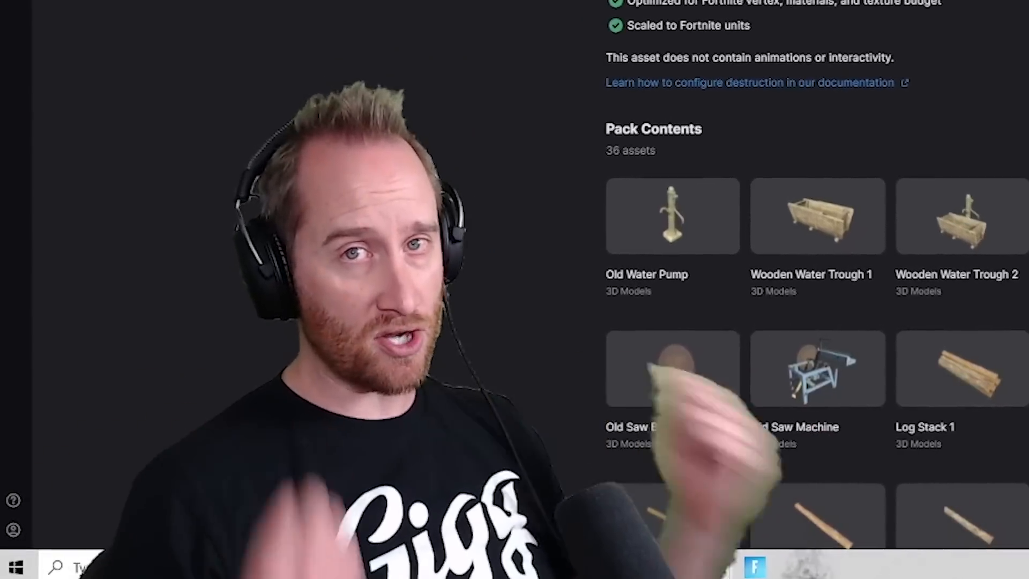
left_click(689, 170)
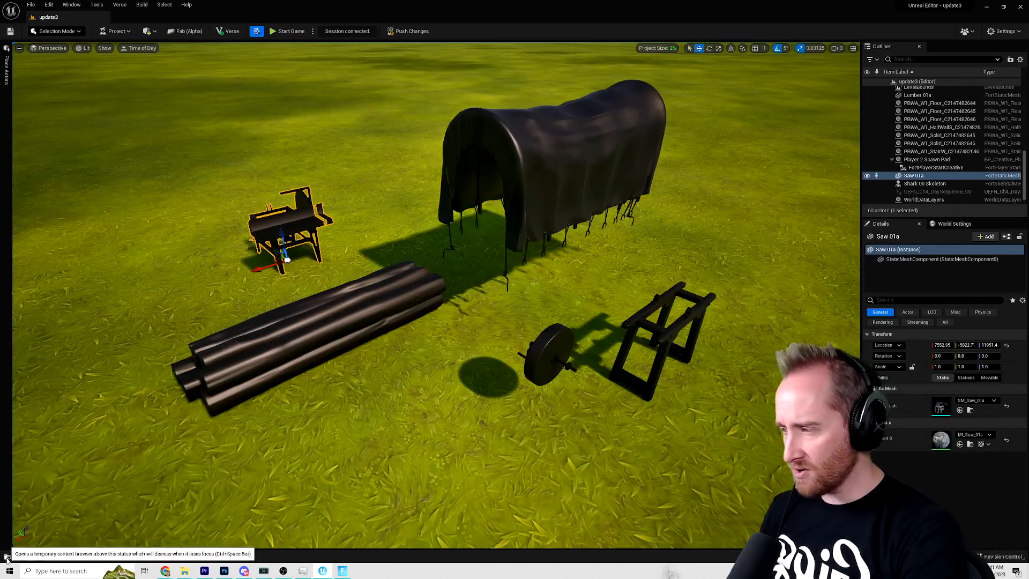
Bring more Old West pack meshes such as Coffin and Cultivator into the level
left_click(7, 561)
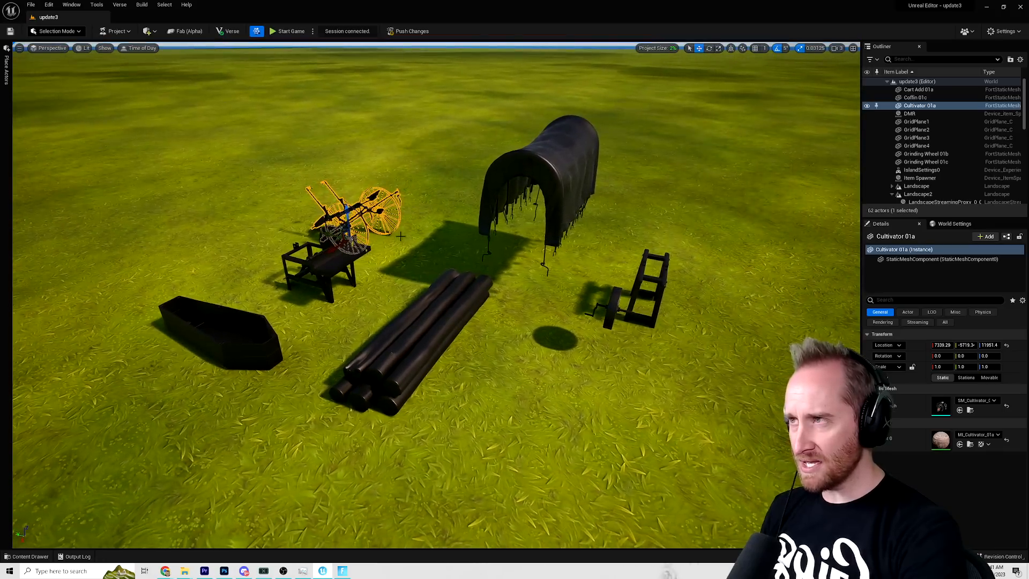
left_click(291, 31)
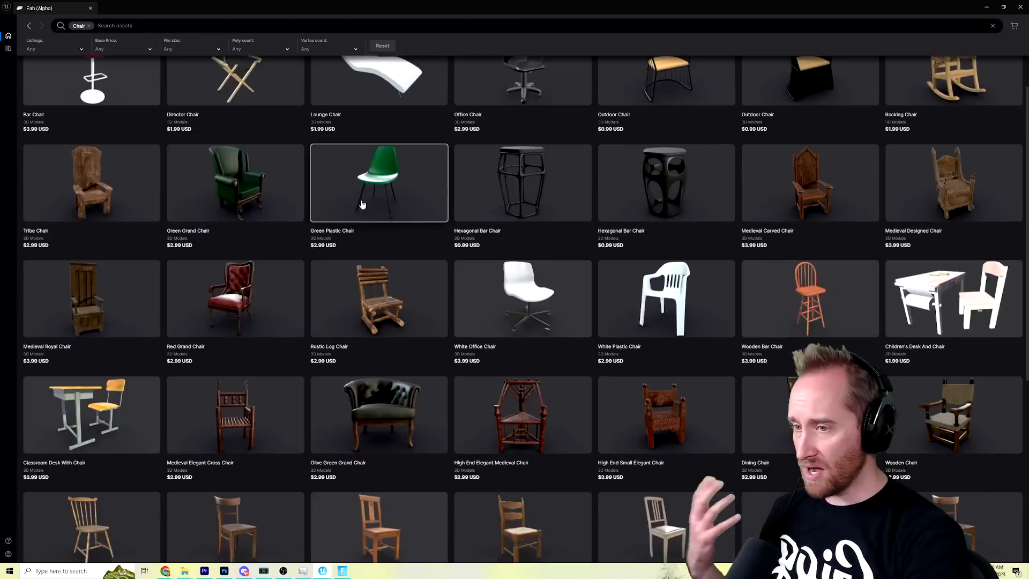
Browse the Chair results, then search Fab for 'Rock' and browse the free rock models
scroll("up", 3)
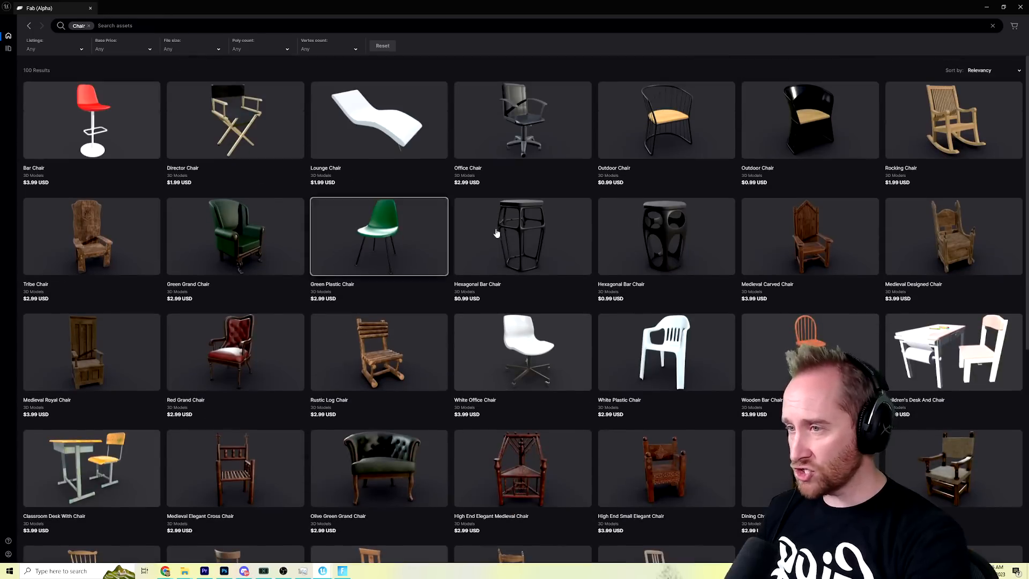
scroll("down", 3)
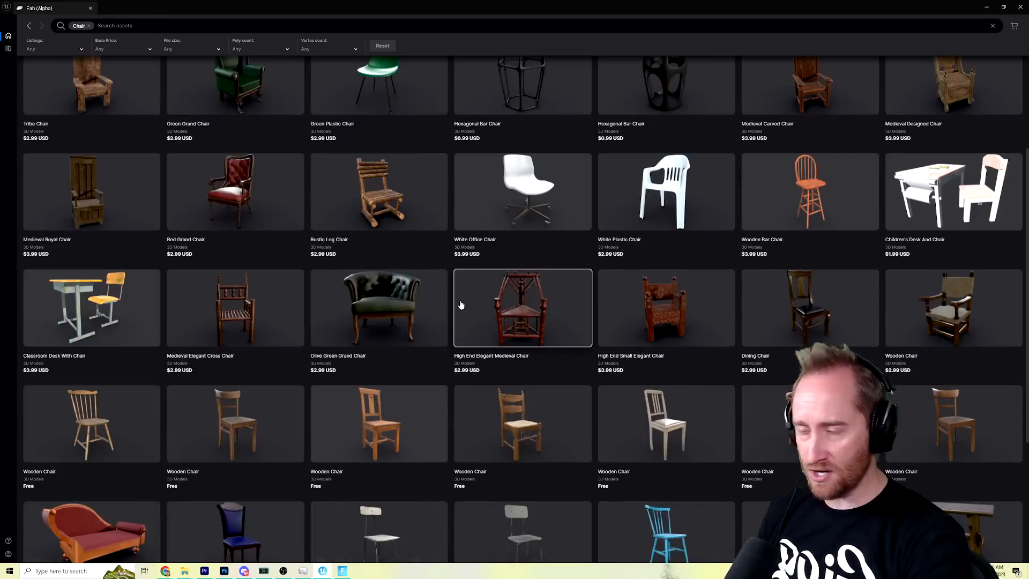
scroll("up", 3)
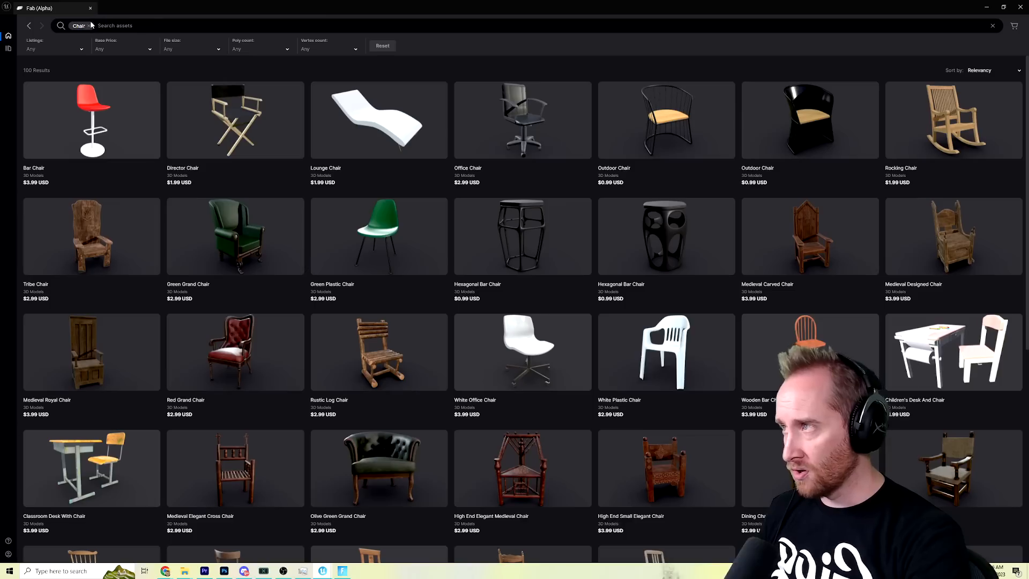
type("Rock")
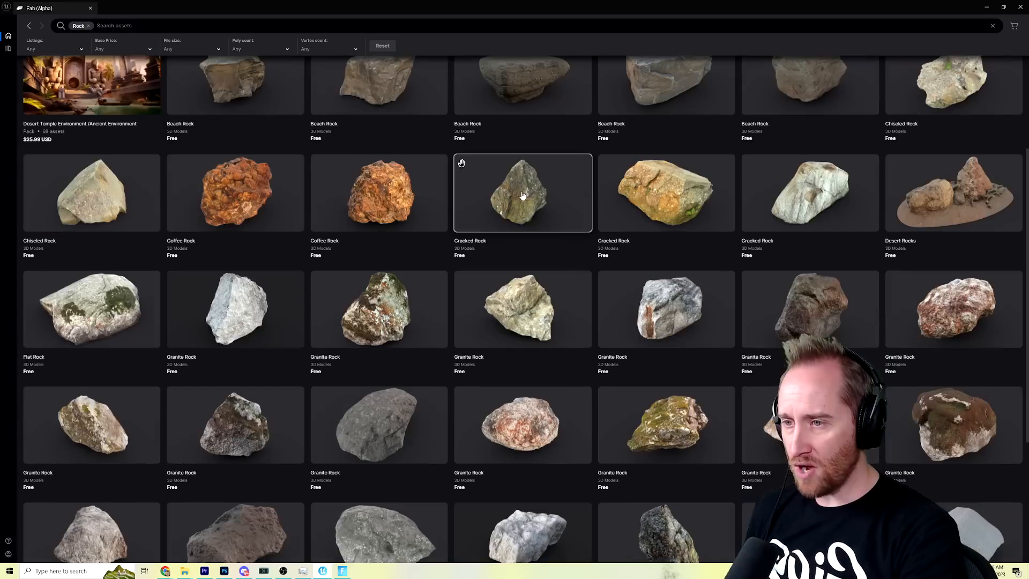
scroll("down", 3)
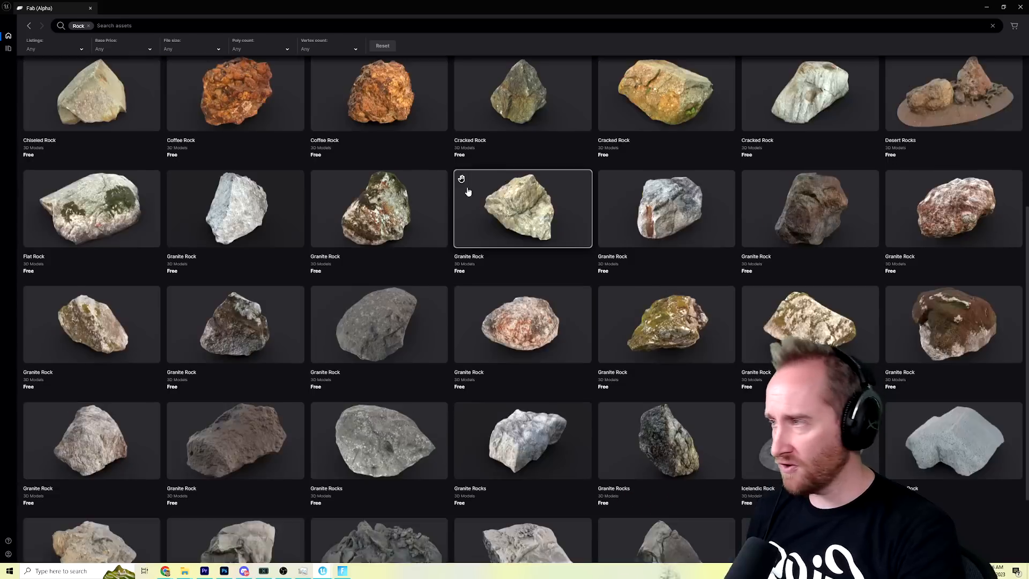
scroll("up", 3)
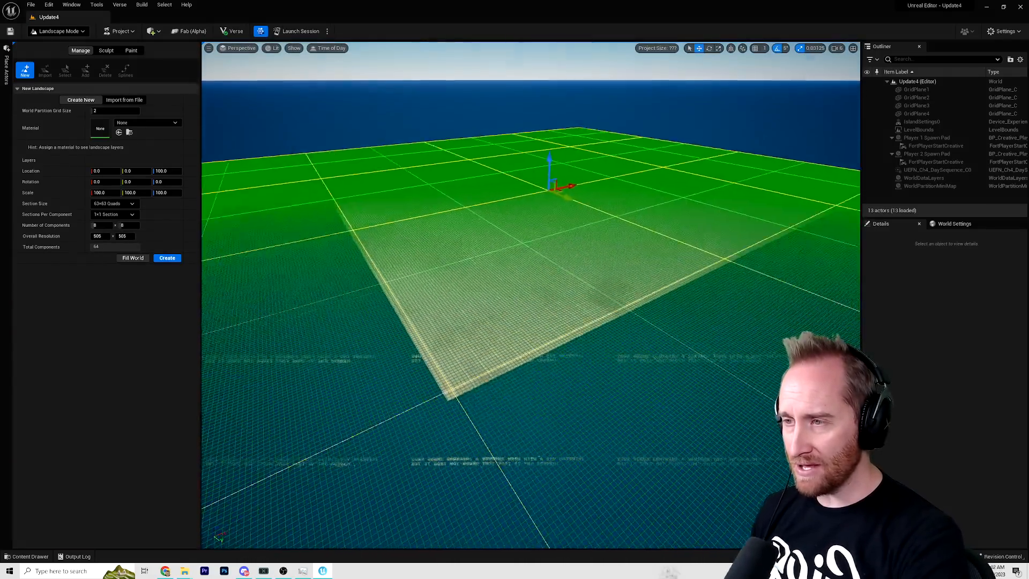
In Landscape Mode's Material picker, search for 'landscape' materials for the new landscape
left_click(147, 122)
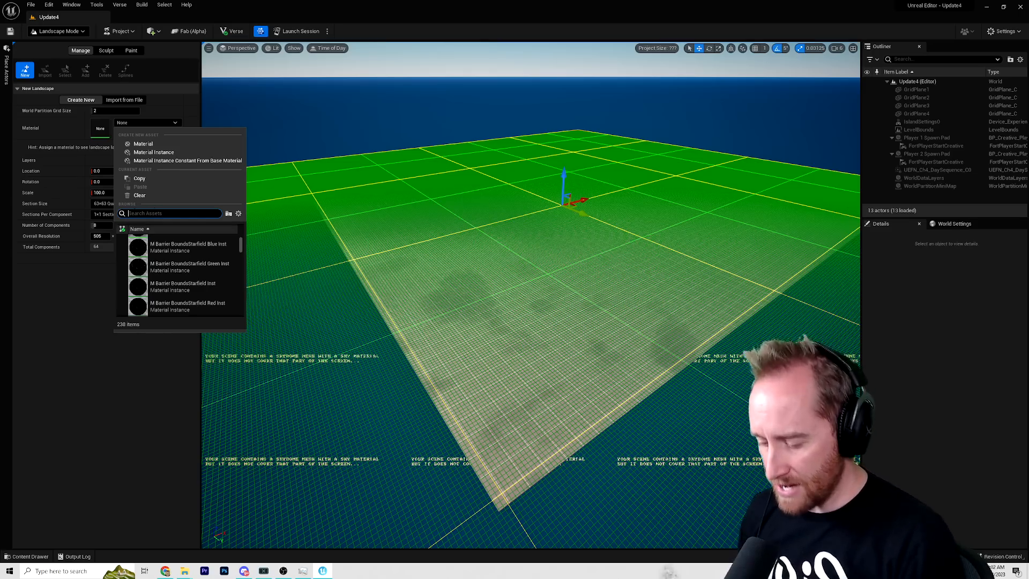
type("landscape")
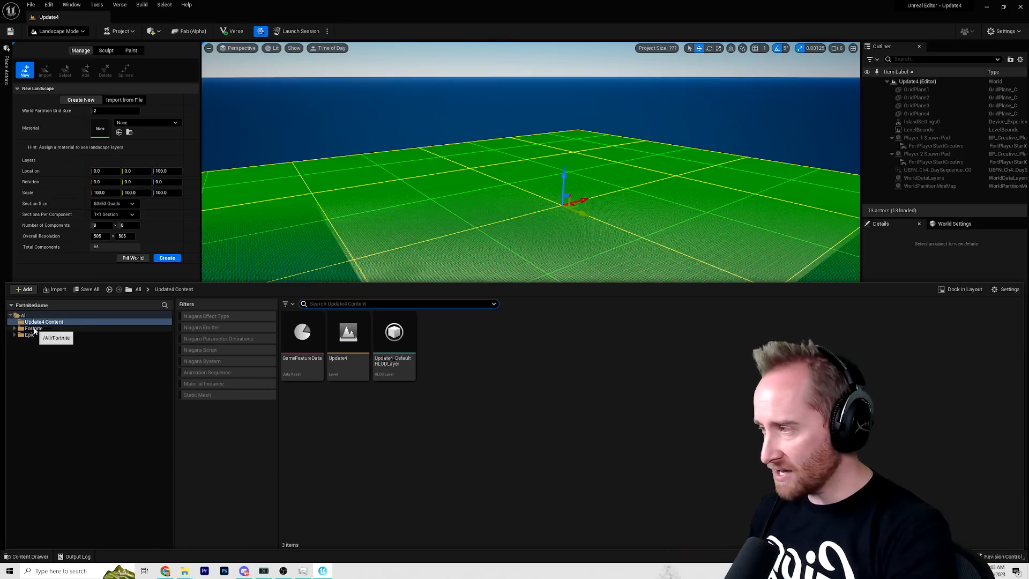
Create and save a material instance from MI FortniteLandscape Customizable 01 in the Fortnite folder
left_click(33, 328)
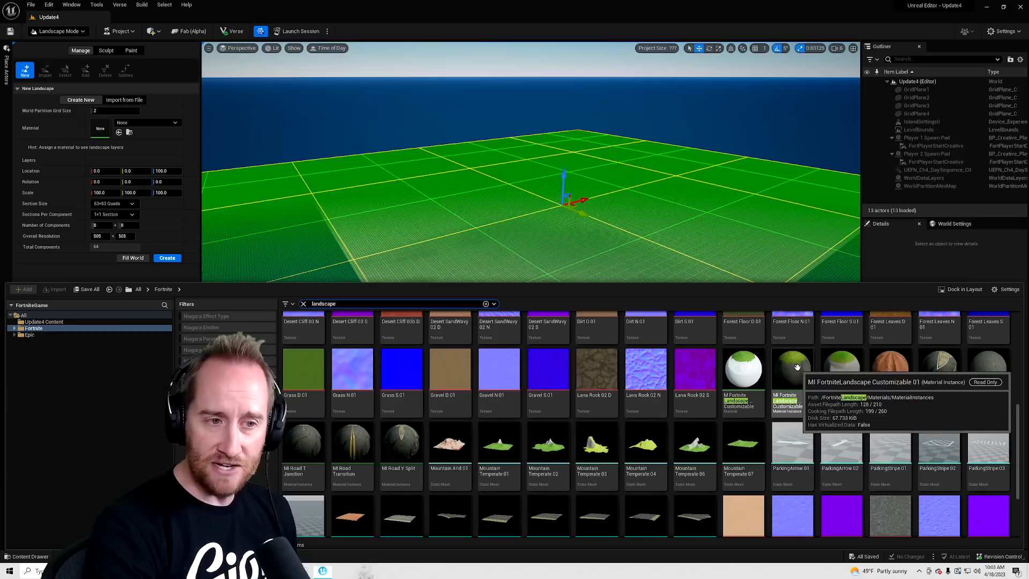
left_click(791, 368)
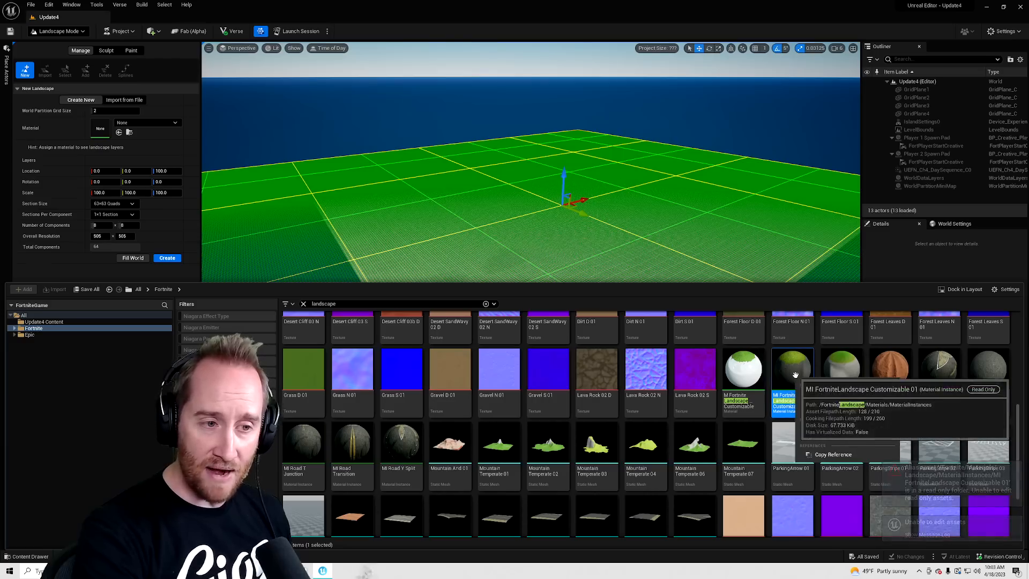
right_click(793, 375)
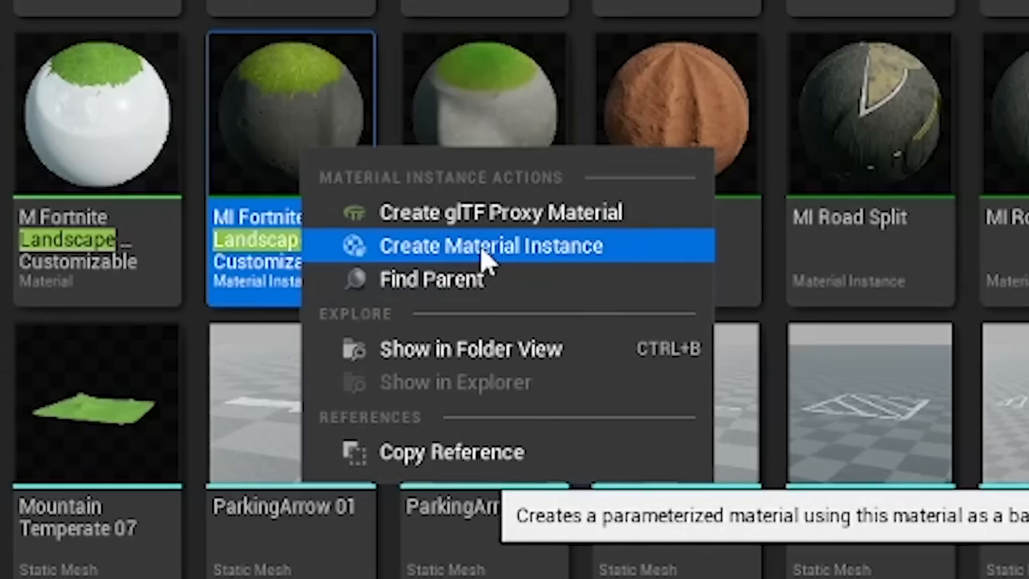
left_click(488, 244)
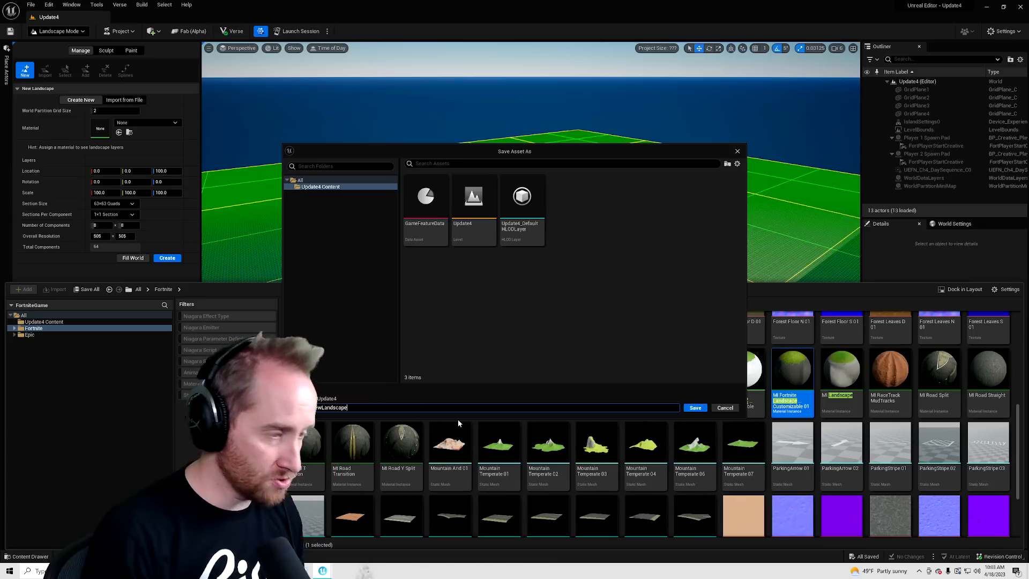
left_click(695, 408)
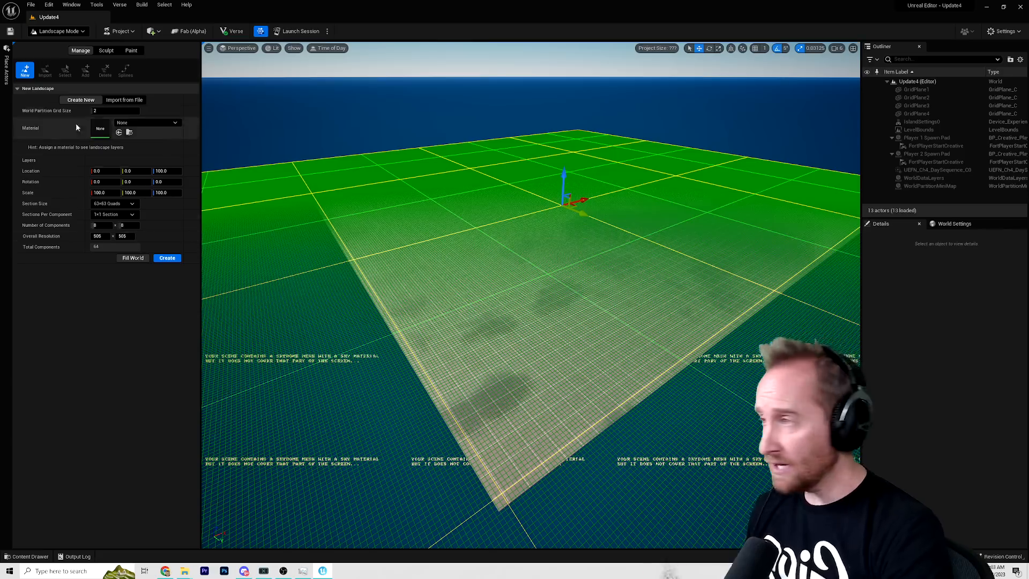
Assign the NewLandscape material to the new landscape before creating and painting it
left_click(174, 123)
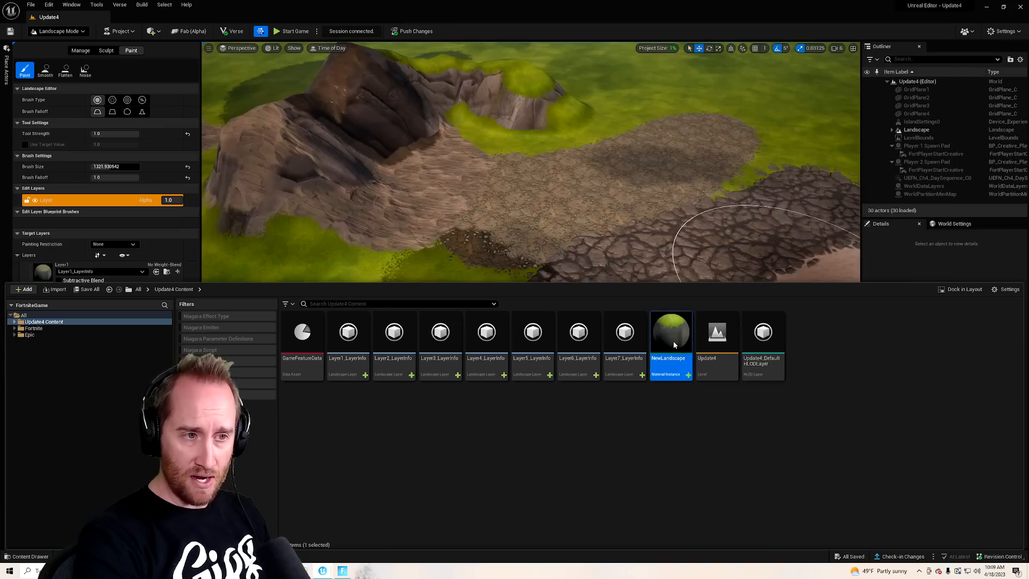
In the NewLandscape instance, override Layer1's base colour texture and Layer2's roughness texture
double_click(670, 331)
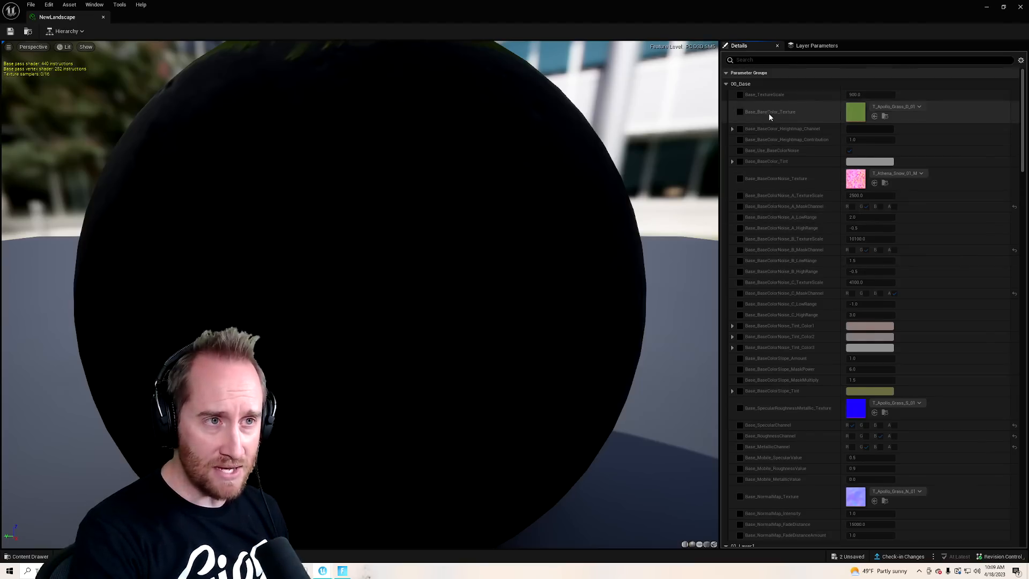
scroll("down", 3)
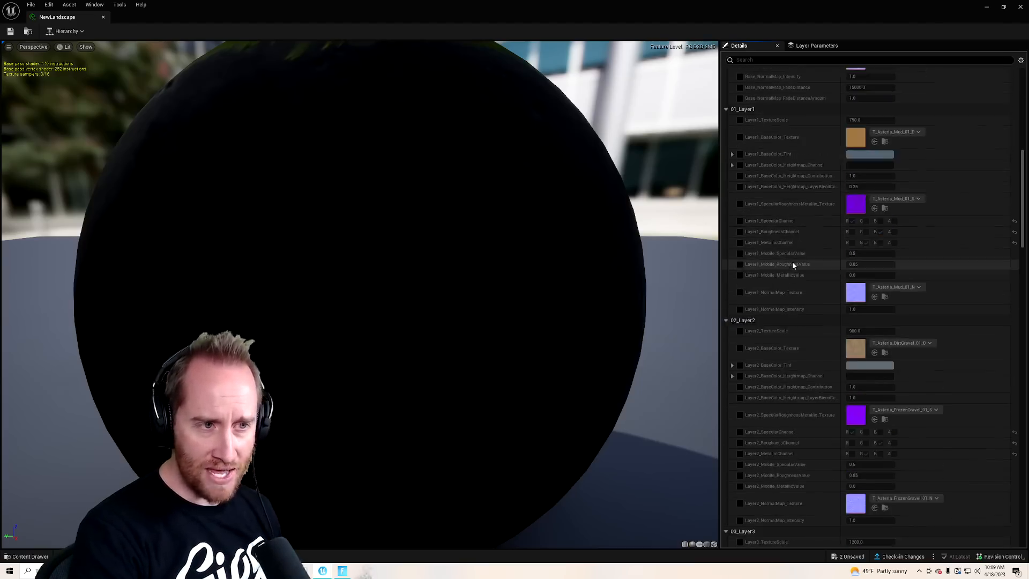
scroll("up", 3)
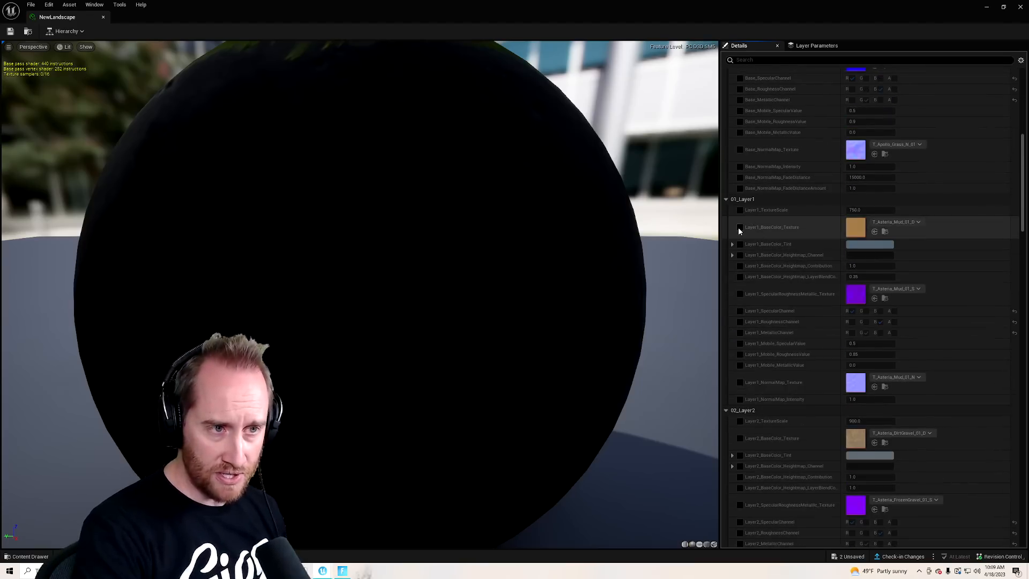
left_click(917, 222)
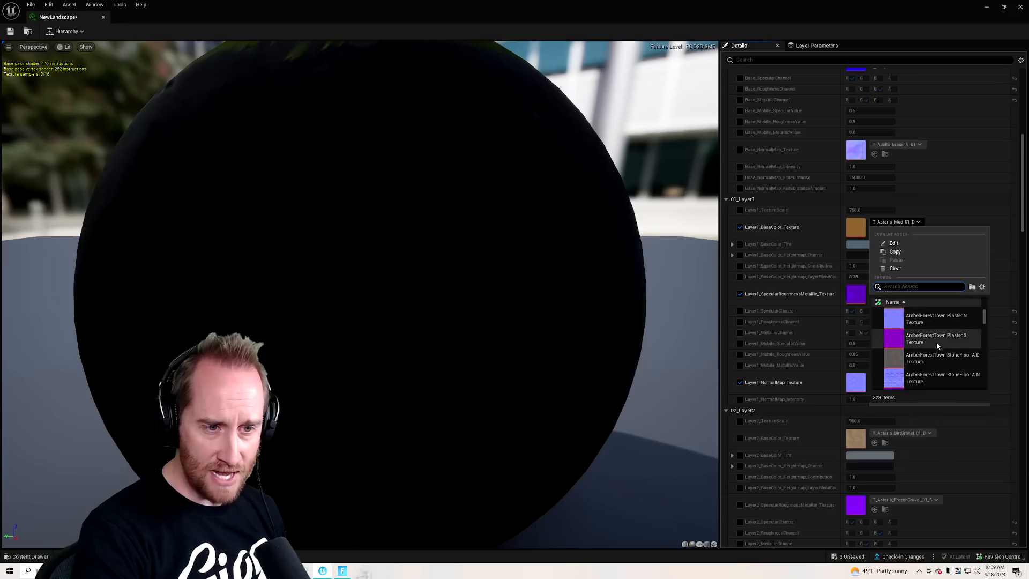
scroll("down", 3)
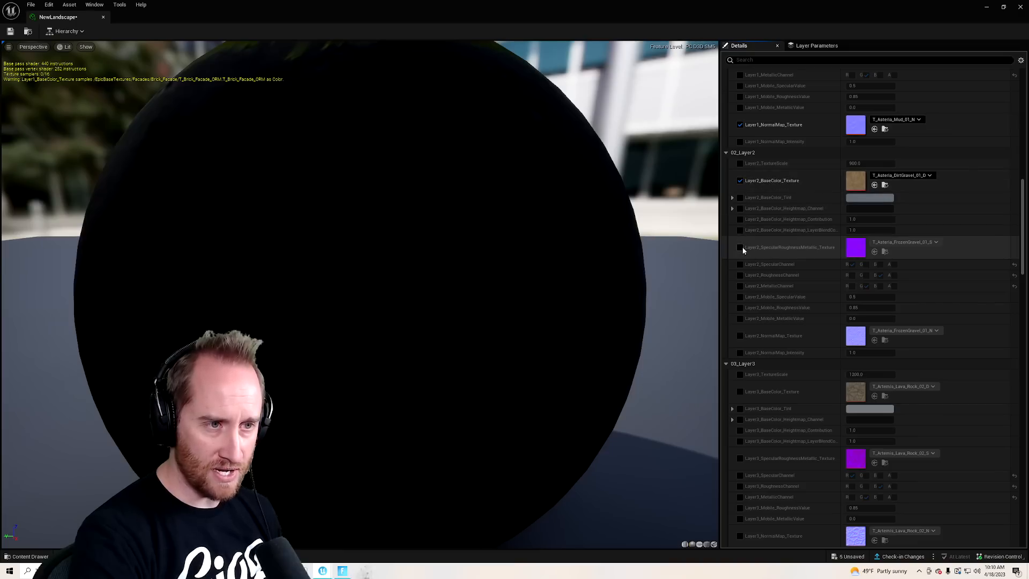
left_click(854, 246)
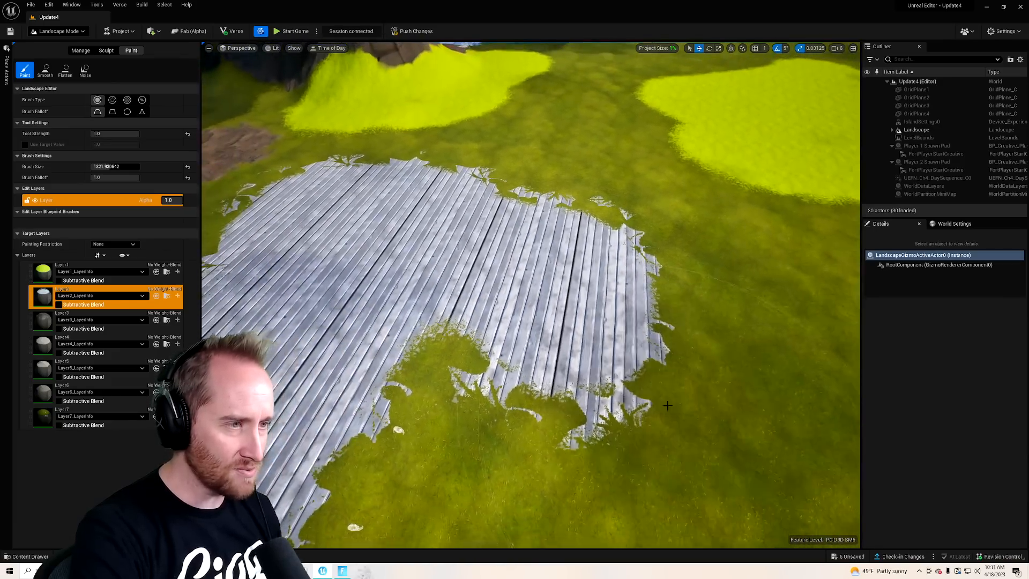
Swap the NewLandscape material's Cliff_SpecularRoughnessMetallic texture for a different texture from the asset picker
left_click(26, 556)
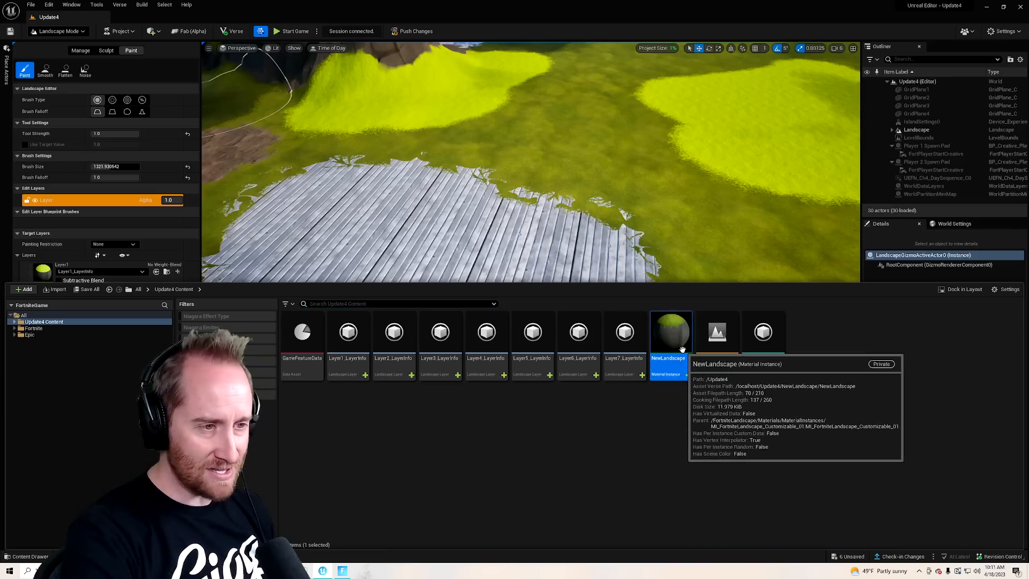
double_click(670, 332)
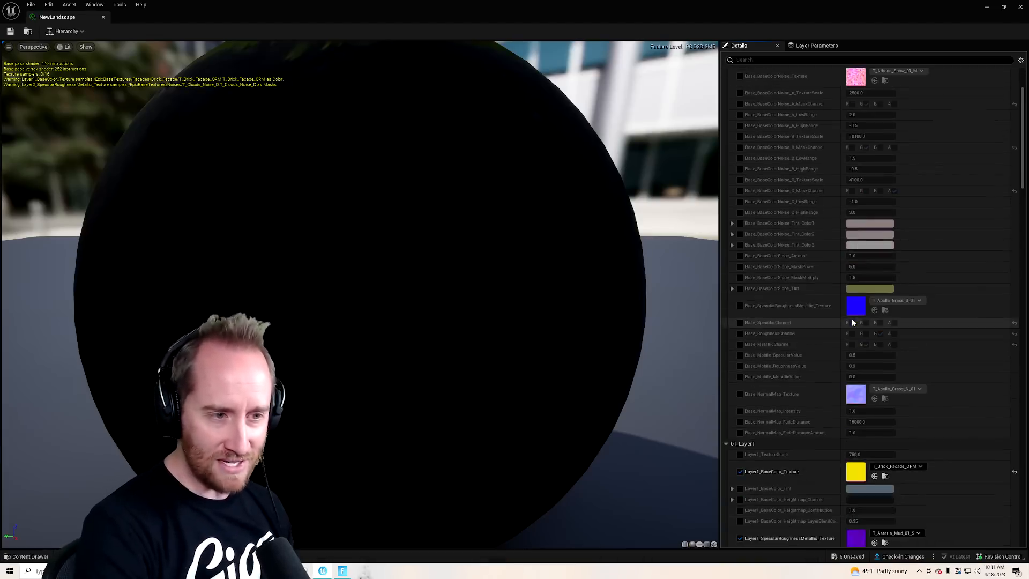
scroll("down", 3)
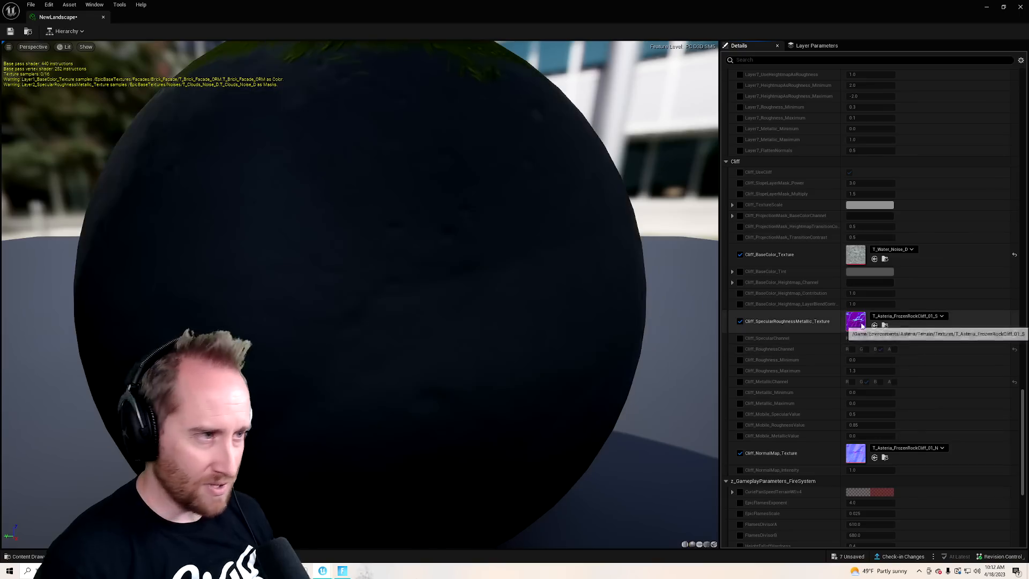
left_click(940, 316)
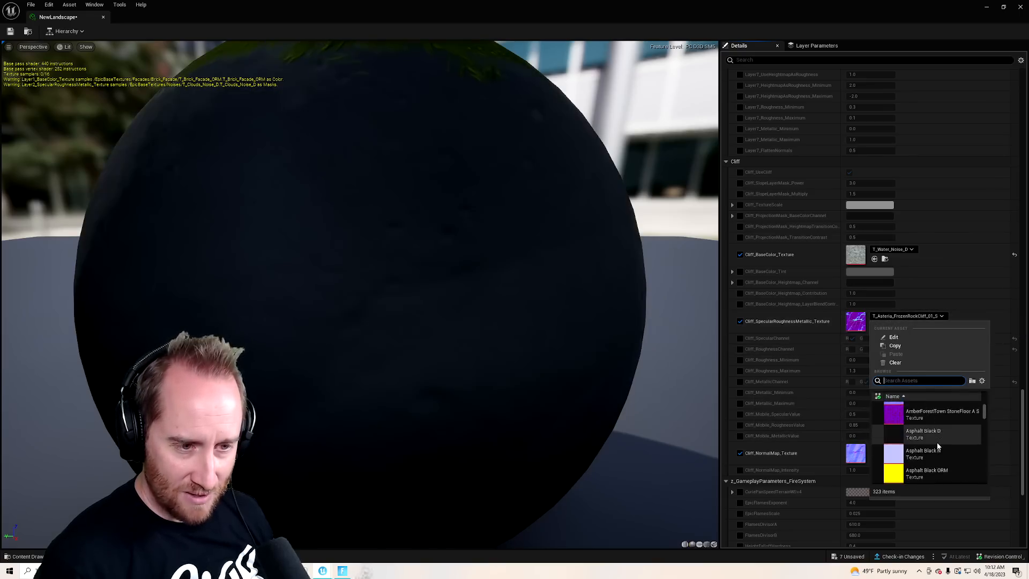
left_click(925, 434)
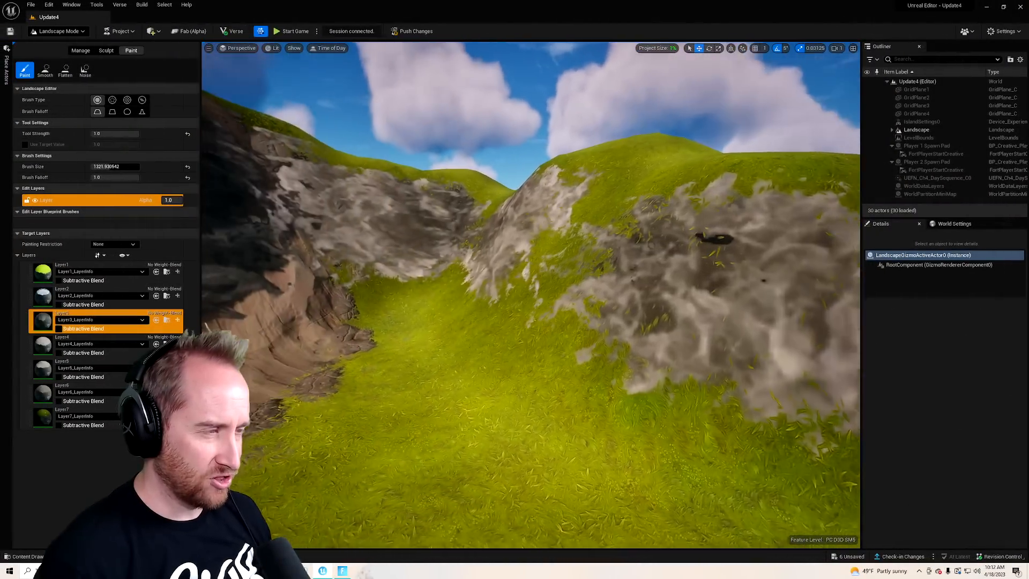
Sculpt raised peaks on the landscape and push the changes to the live session
left_click(106, 51)
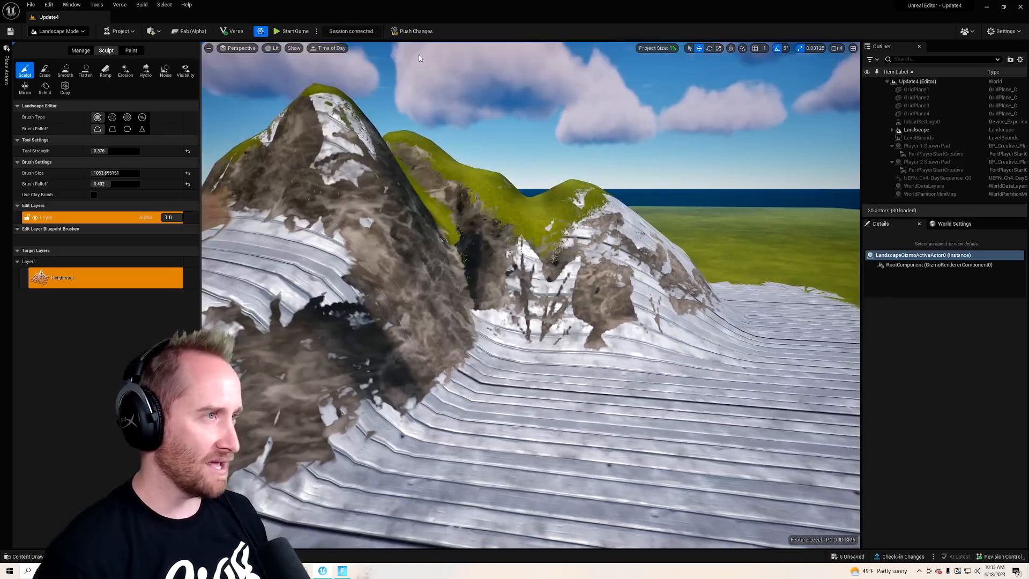
left_click(290, 31)
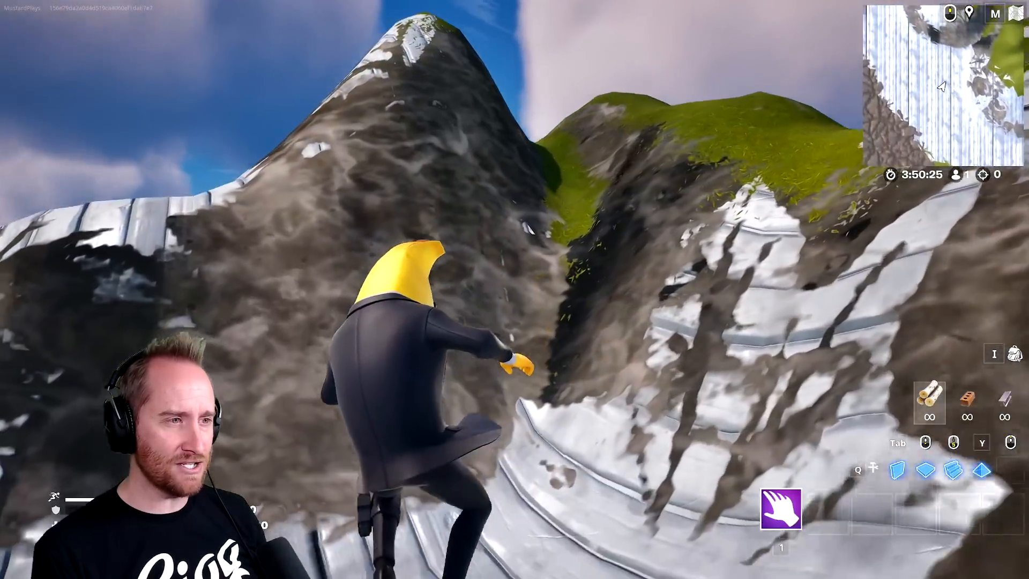
mouse_move(514, 290)
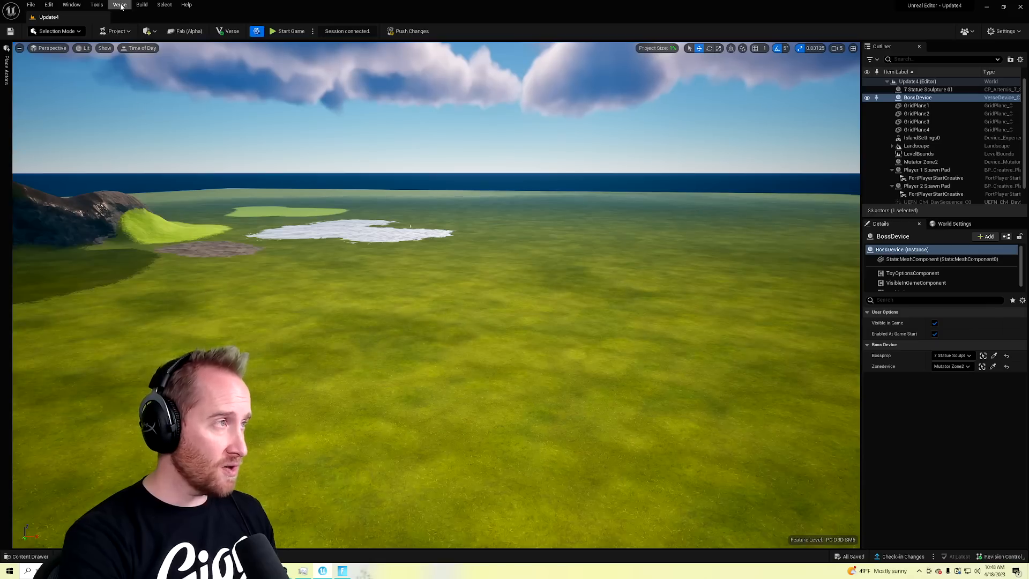
Start a new Verse file in the Content folder from the Verse Device template
left_click(119, 4)
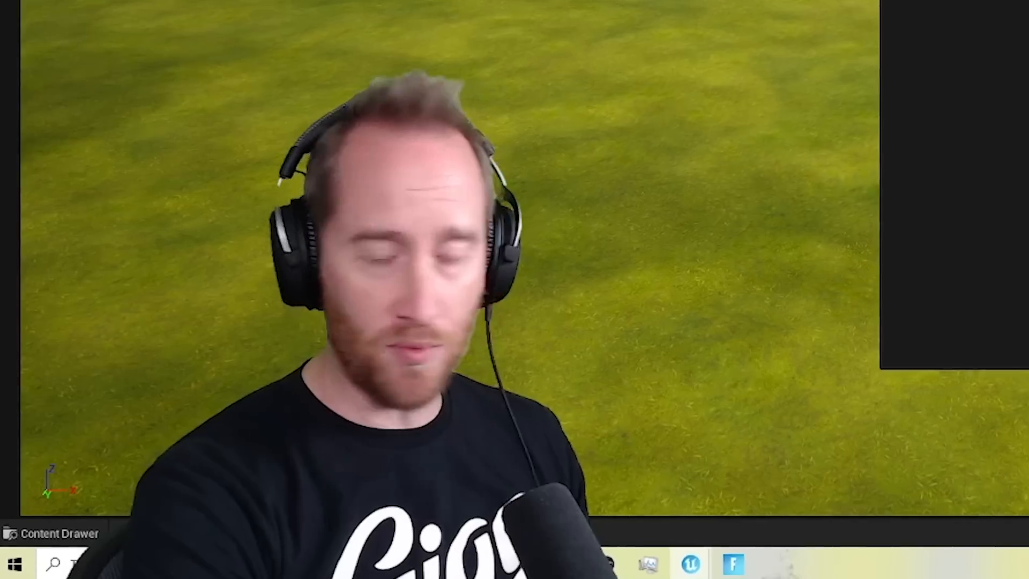
right_click(250, 186)
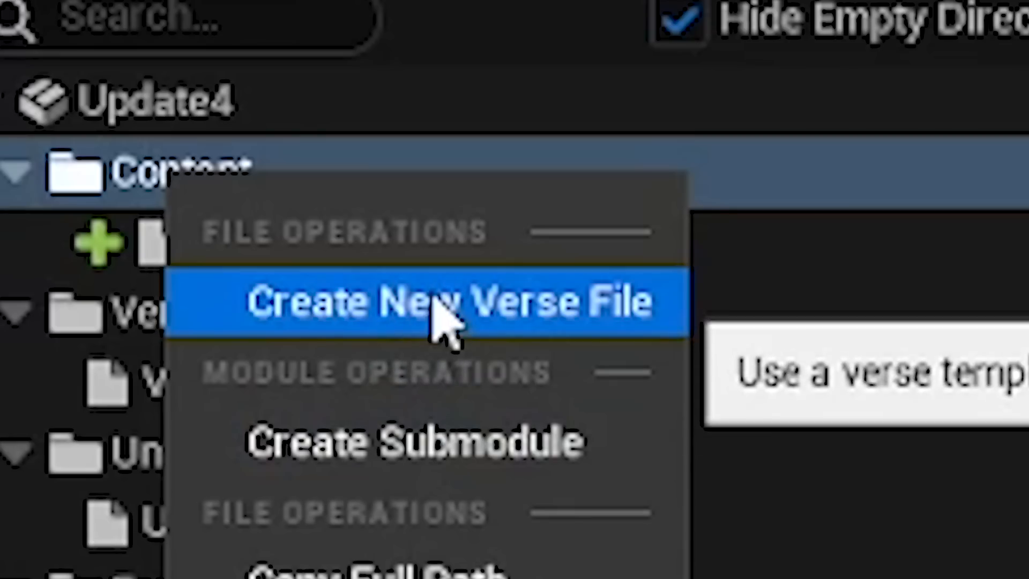
left_click(449, 300)
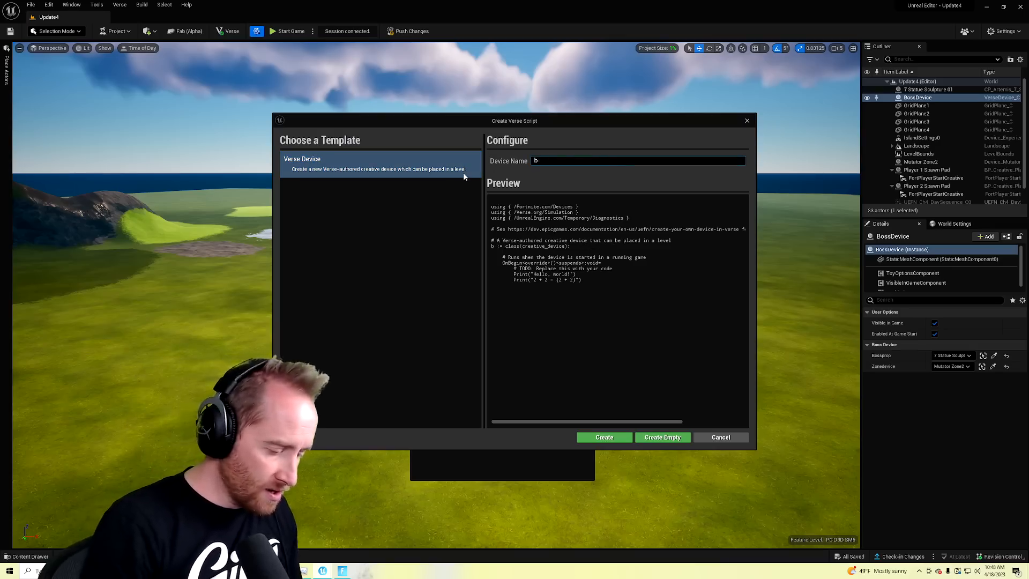
left_click(602, 437)
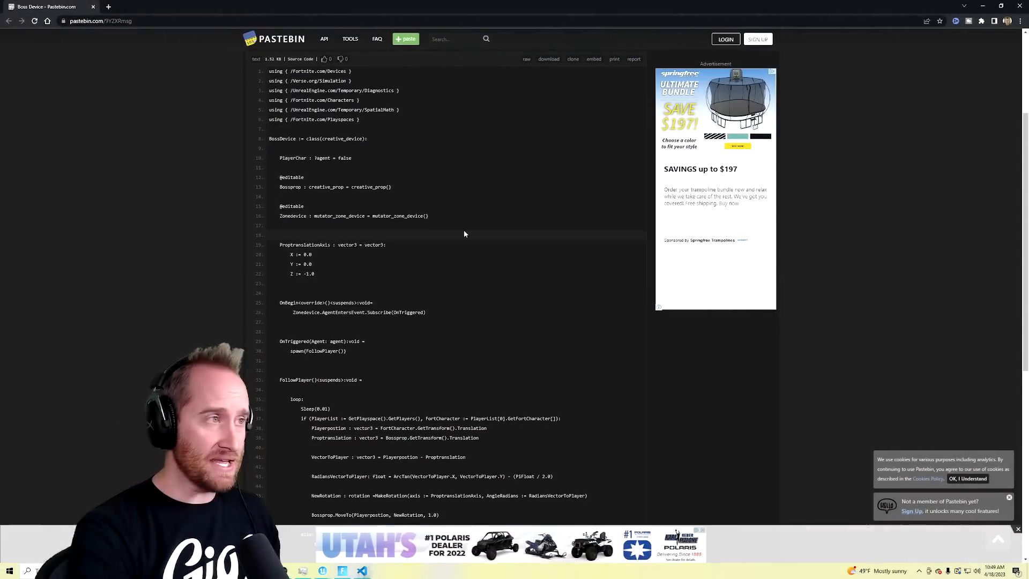
Review the Boss Device Verse script on Pastebin with its Bossprop and Zonedevice editables
scroll("down", 3)
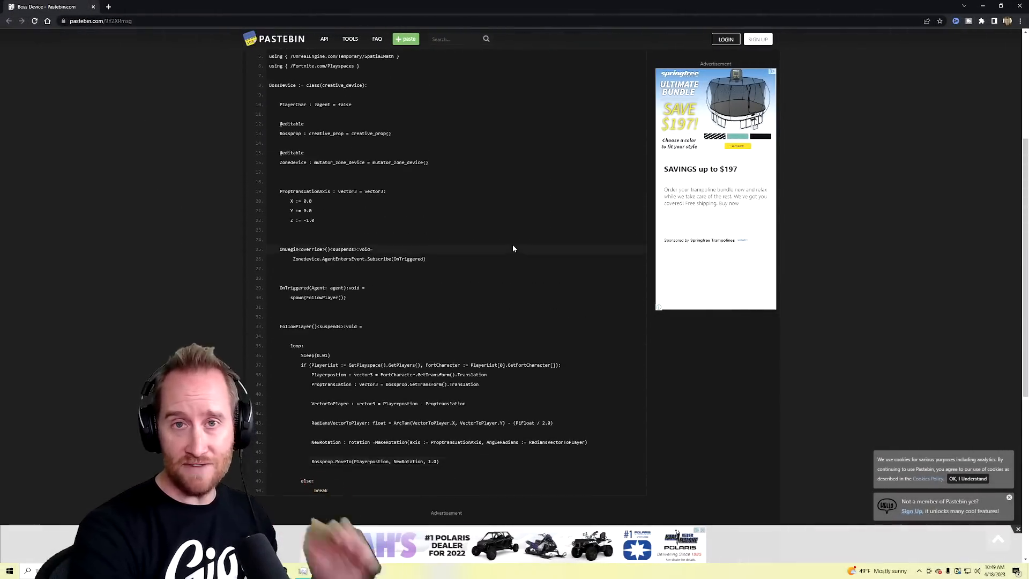
scroll("up", 3)
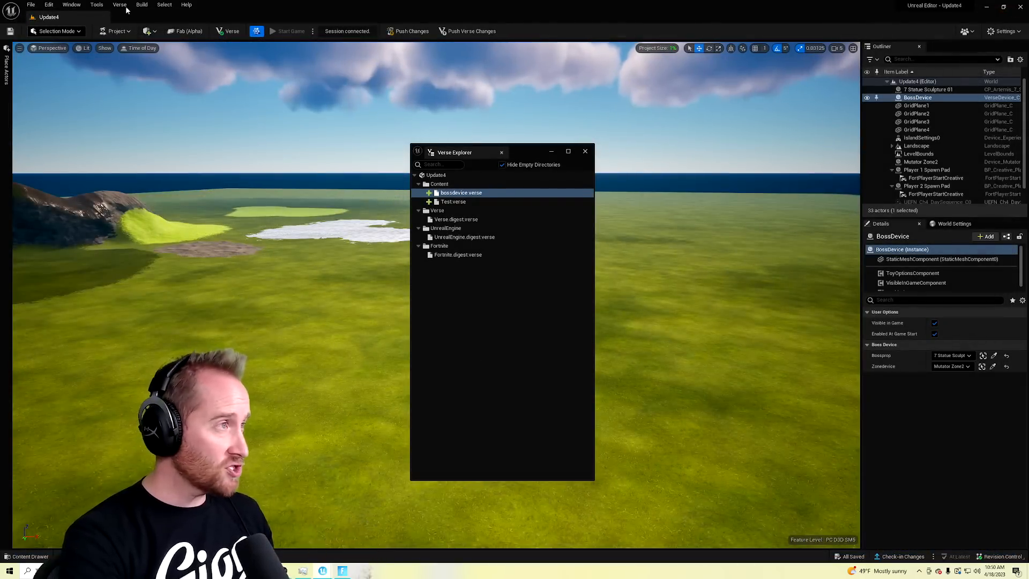
Build the Verse code, dismiss Verse Explorer and bring up the Content Drawer for the BossDevice
left_click(119, 4)
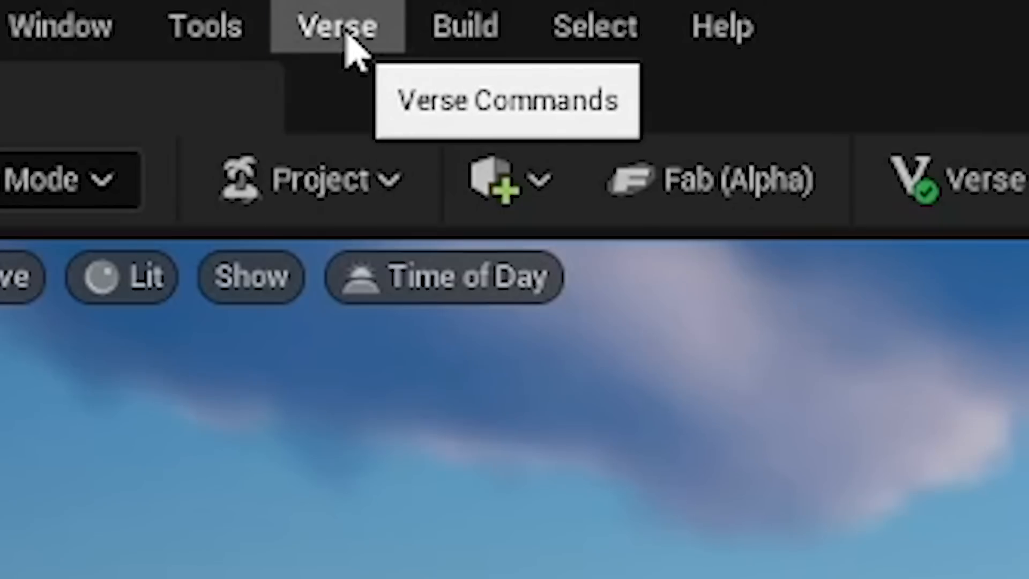
left_click(507, 100)
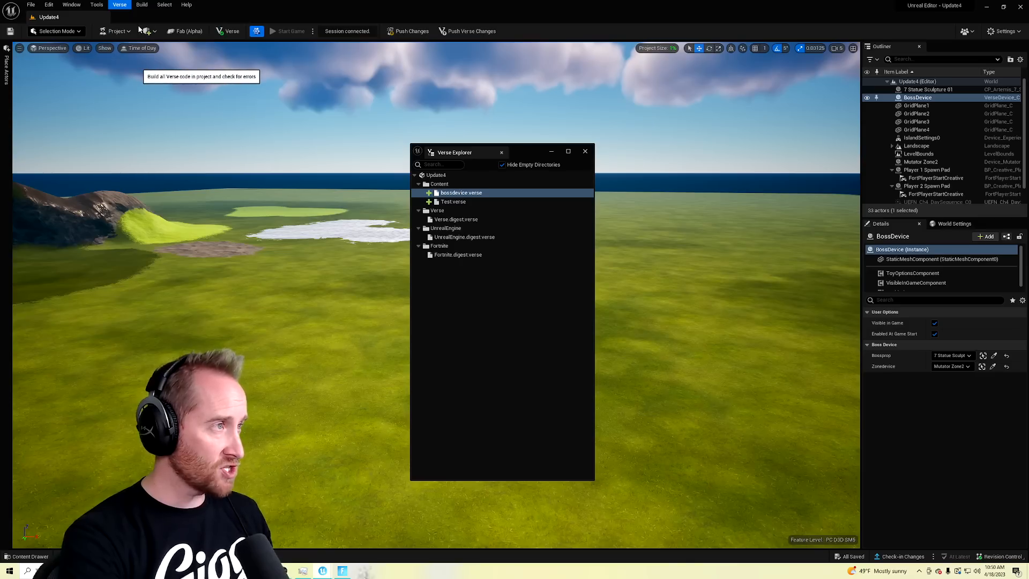
left_click(583, 151)
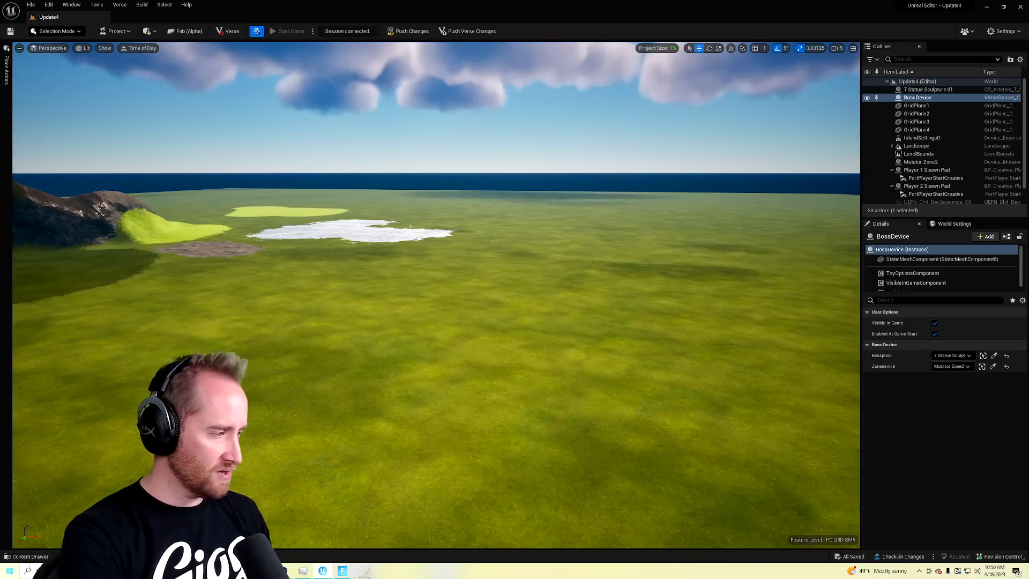
left_click(25, 557)
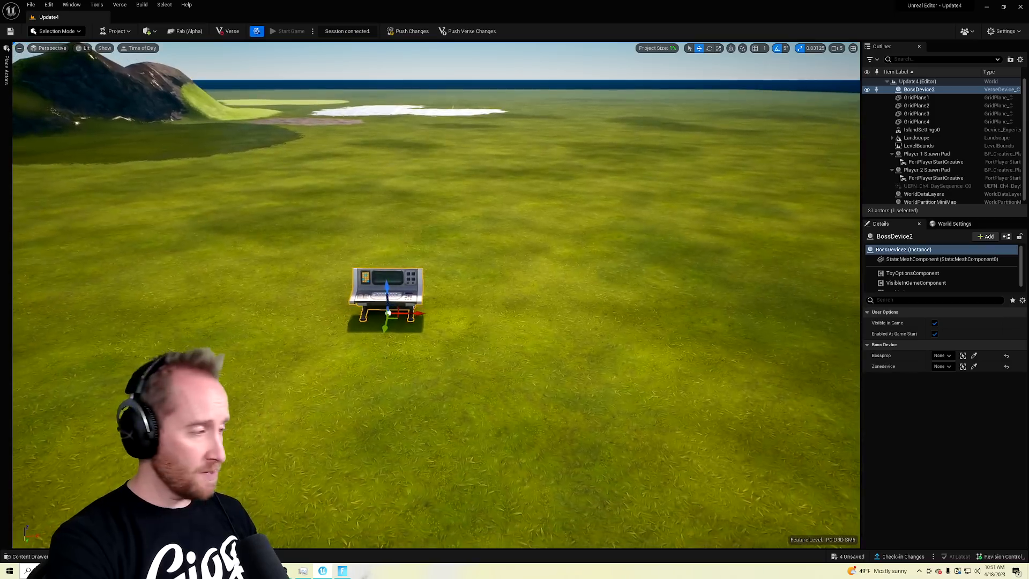
Place the Coliseum statue prop near BossDevice2 and reselect the boss device
left_click(29, 556)
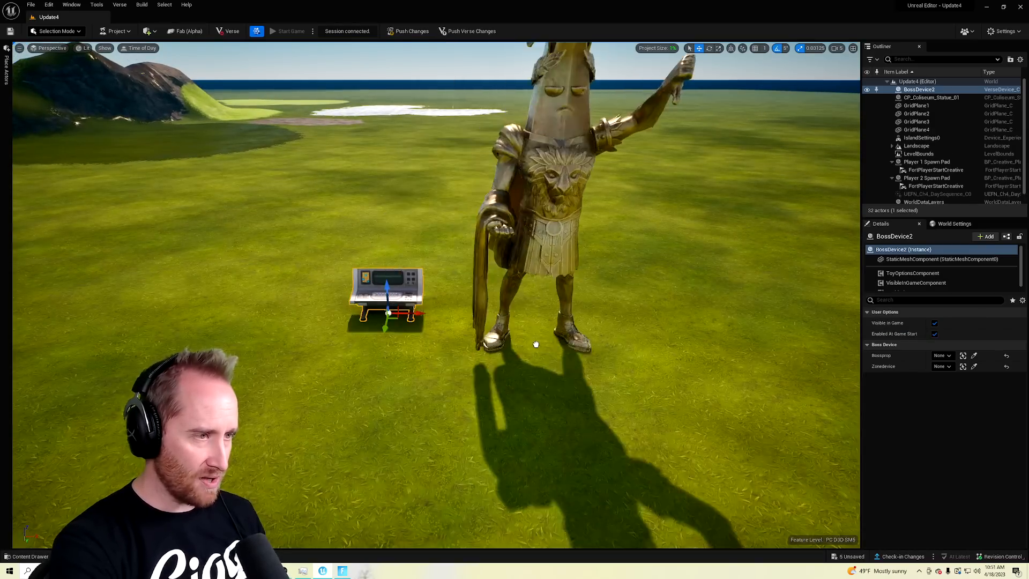
left_click(565, 197)
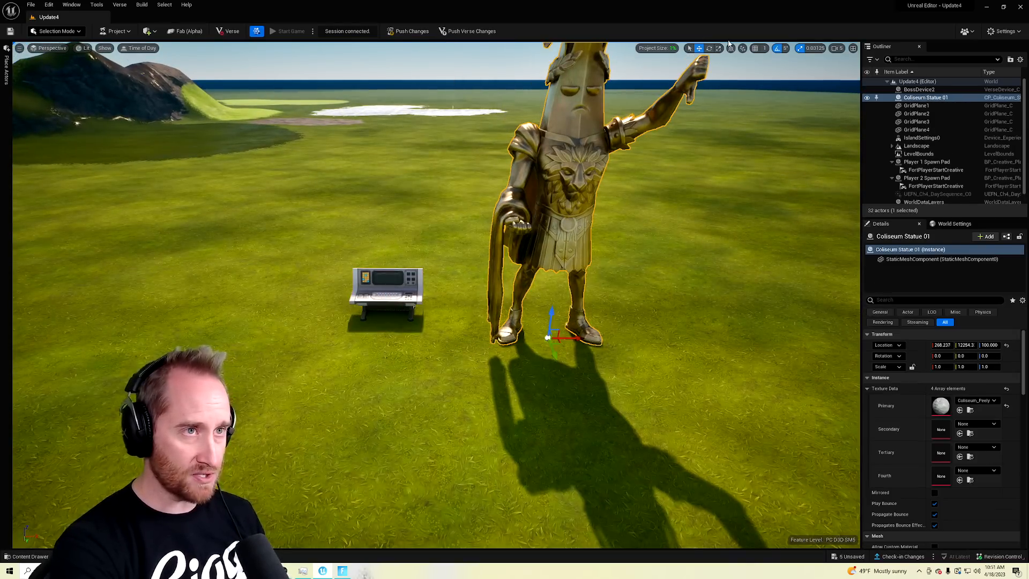
left_click(919, 89)
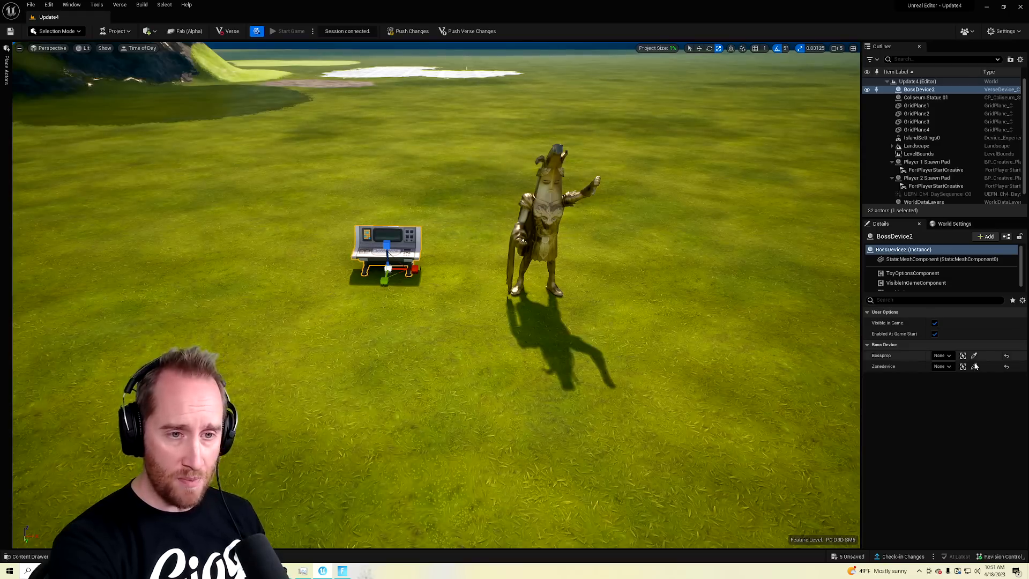
mouse_move(975, 366)
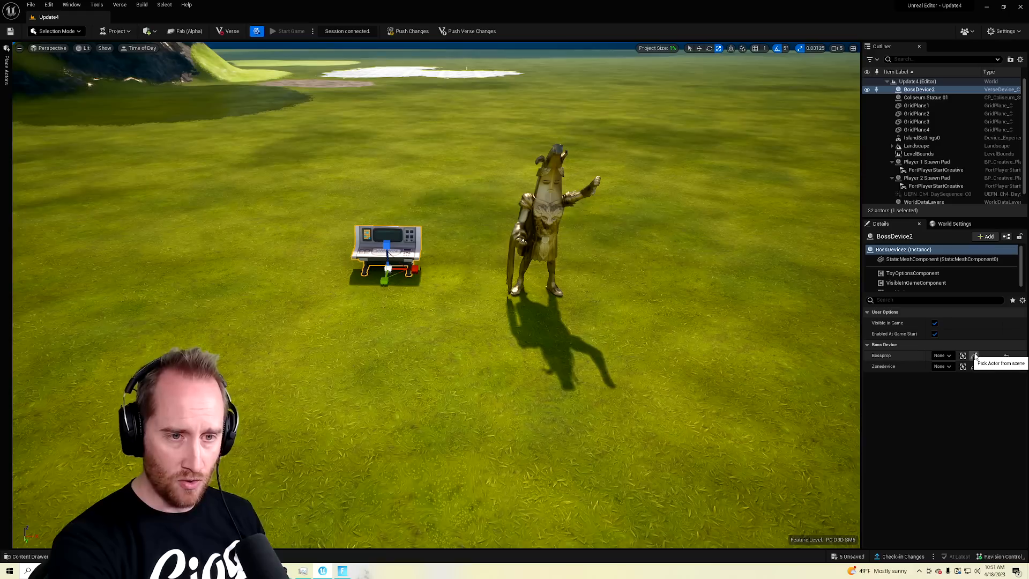
Link BossDevice2's Bossprop to the statue and its Zonedevice to the mutator zone
left_click(976, 355)
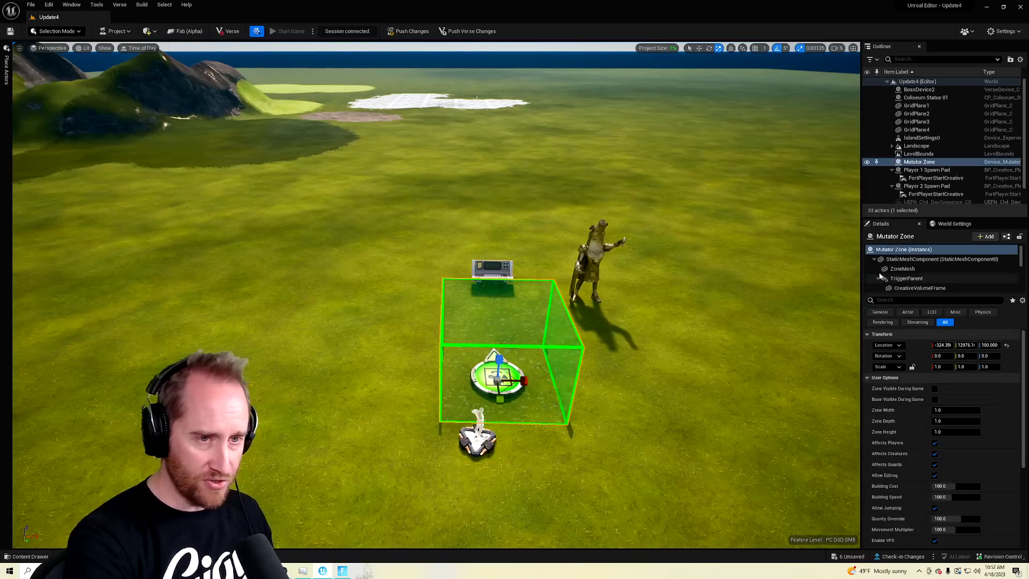
left_click(919, 89)
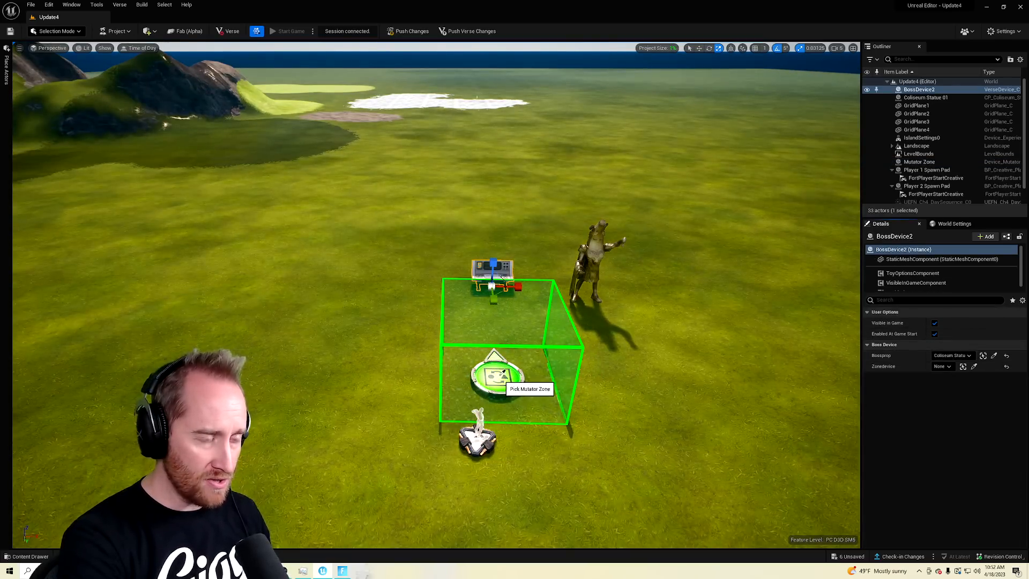
left_click(942, 367)
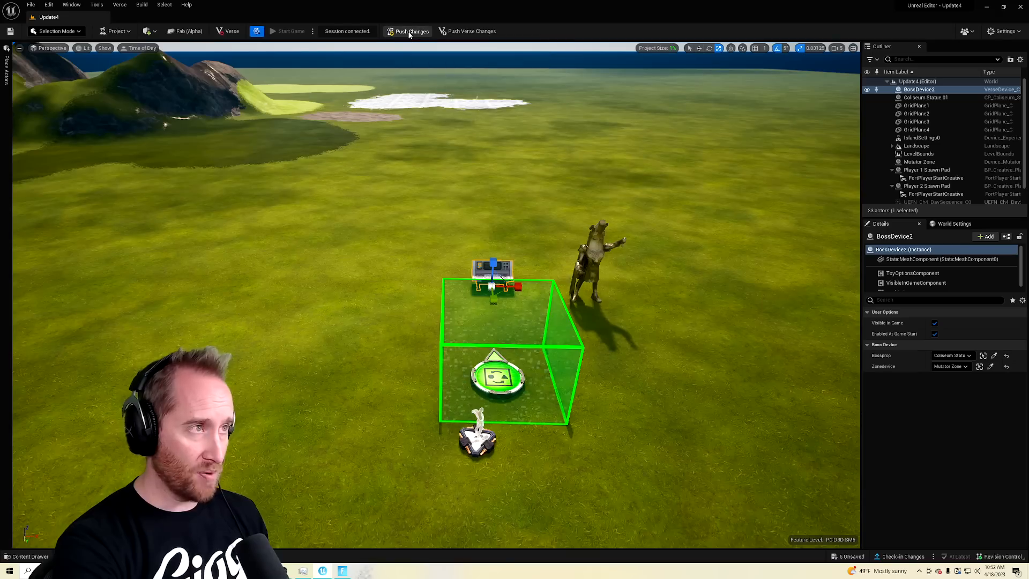